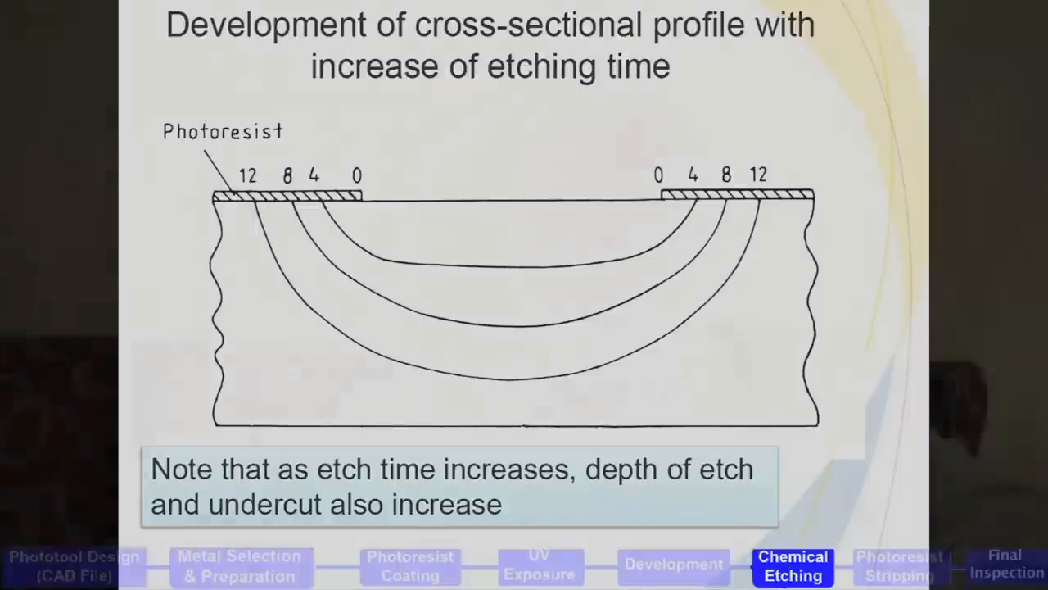
left_click(1005, 564)
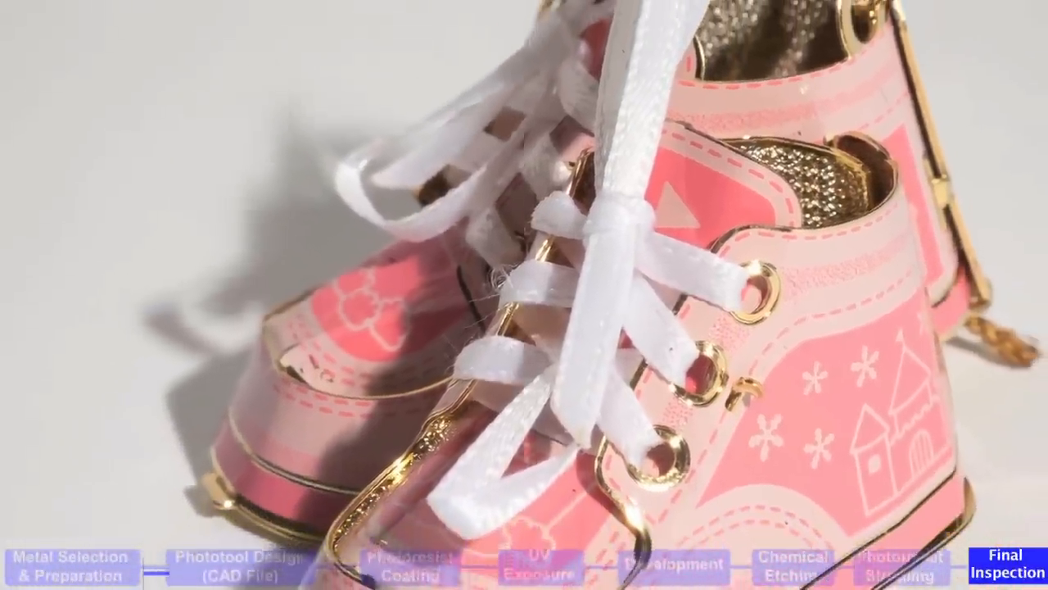